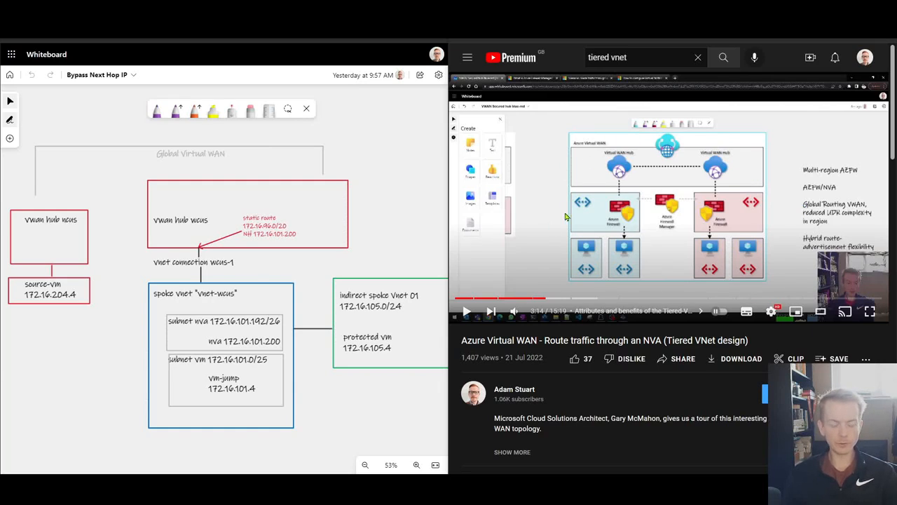
{"action": "mouse_move", "coordinate": [604, 246]}
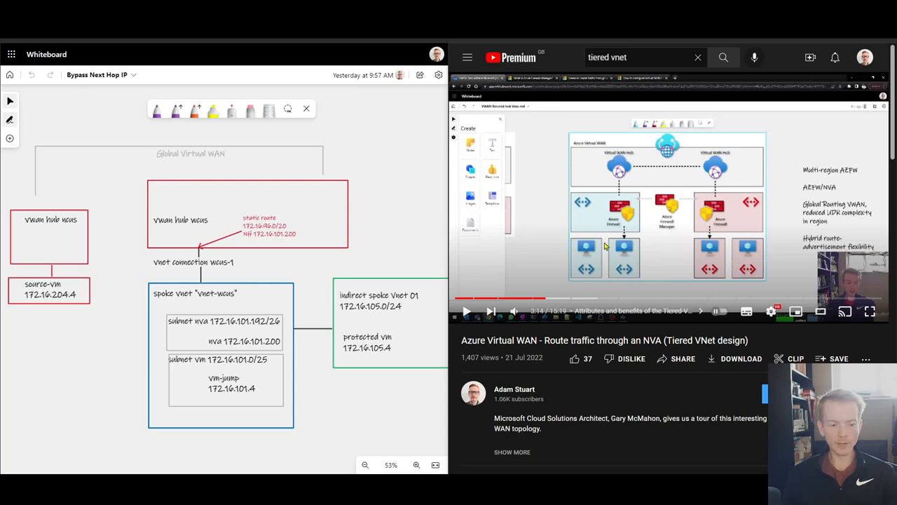
{"action": "mouse_move", "coordinate": [629, 249]}
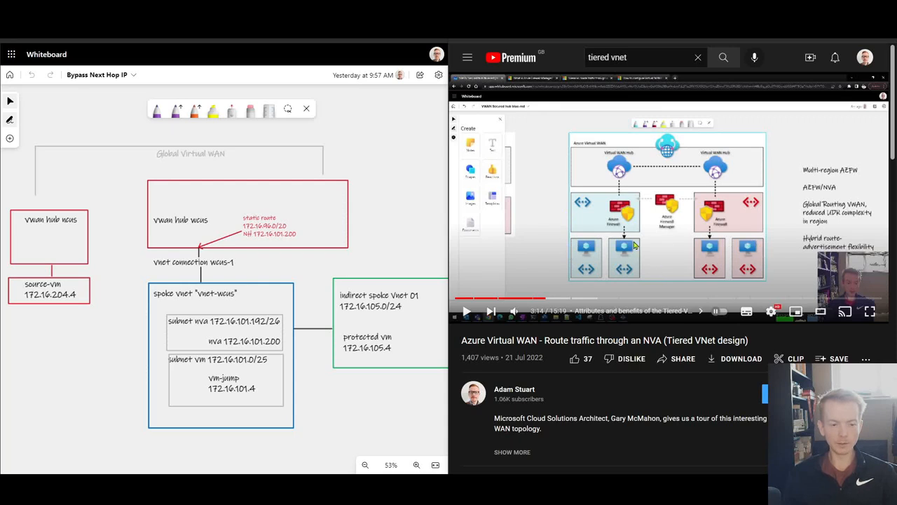
{"action": "mouse_move", "coordinate": [623, 189]}
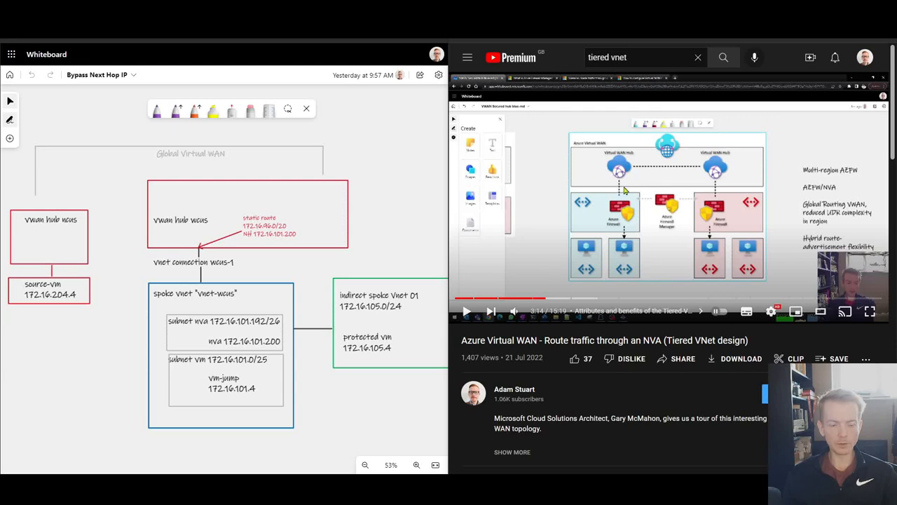
{"action": "mouse_move", "coordinate": [622, 181]}
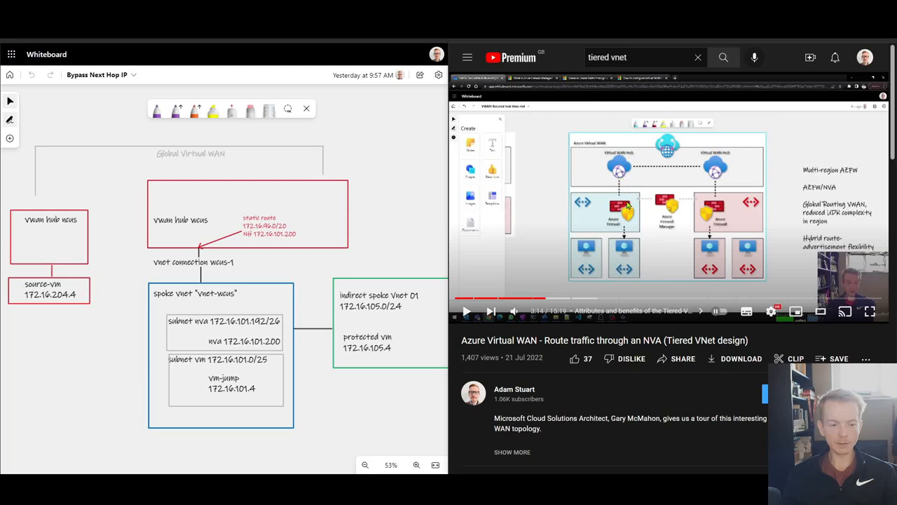
{"action": "mouse_move", "coordinate": [593, 210]}
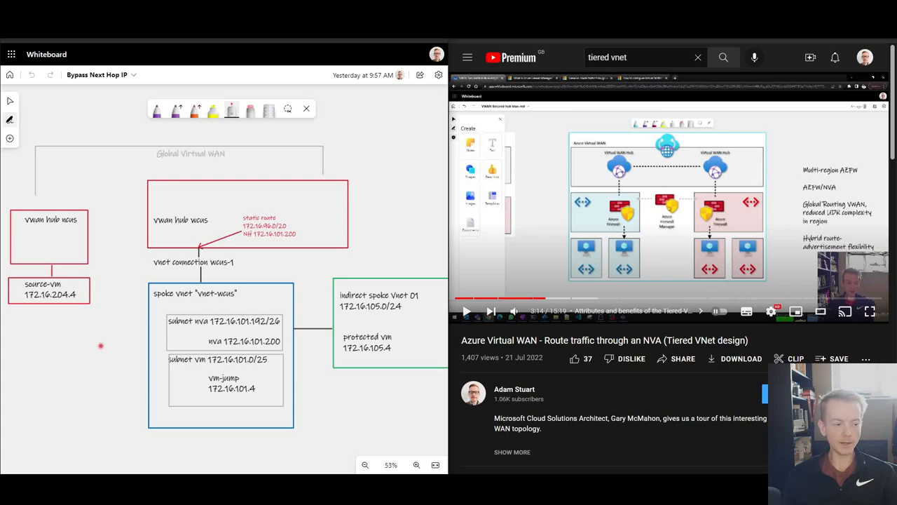
{"action": "mouse_move", "coordinate": [68, 305]}
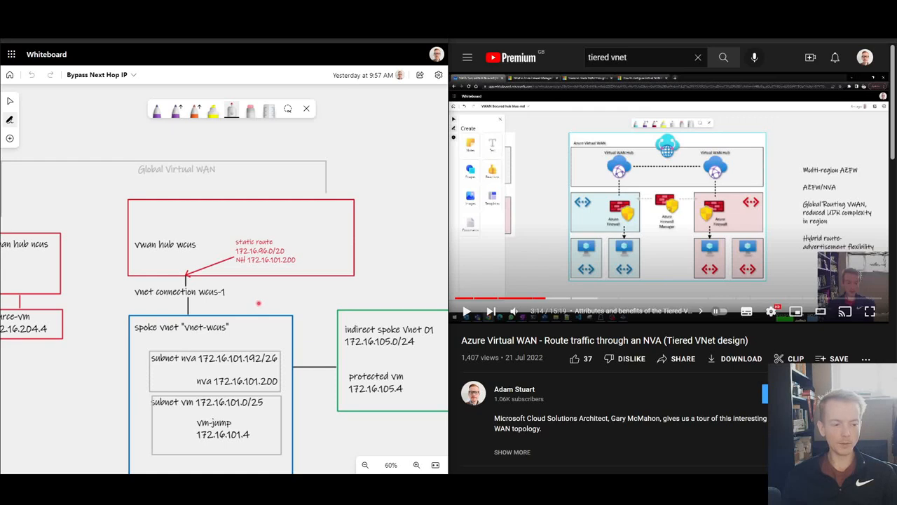
{"action": "mouse_move", "coordinate": [154, 310]}
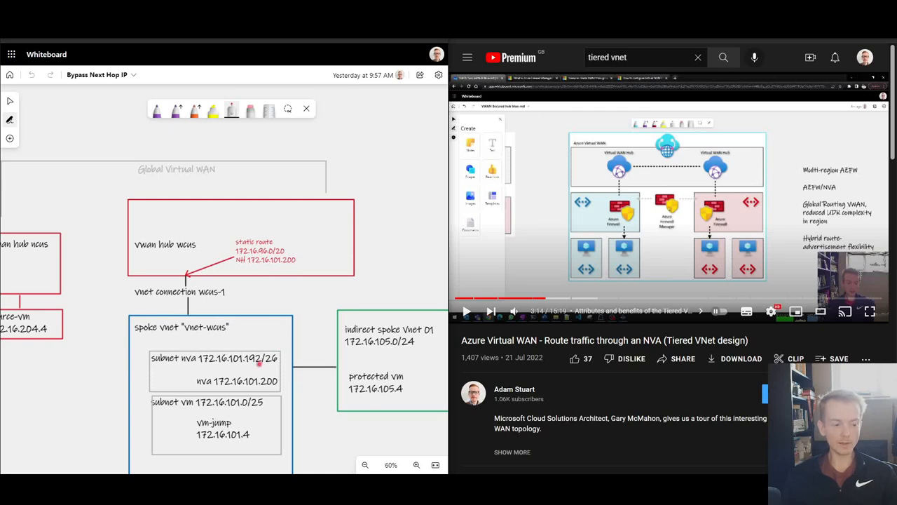
{"action": "mouse_move", "coordinate": [234, 367]}
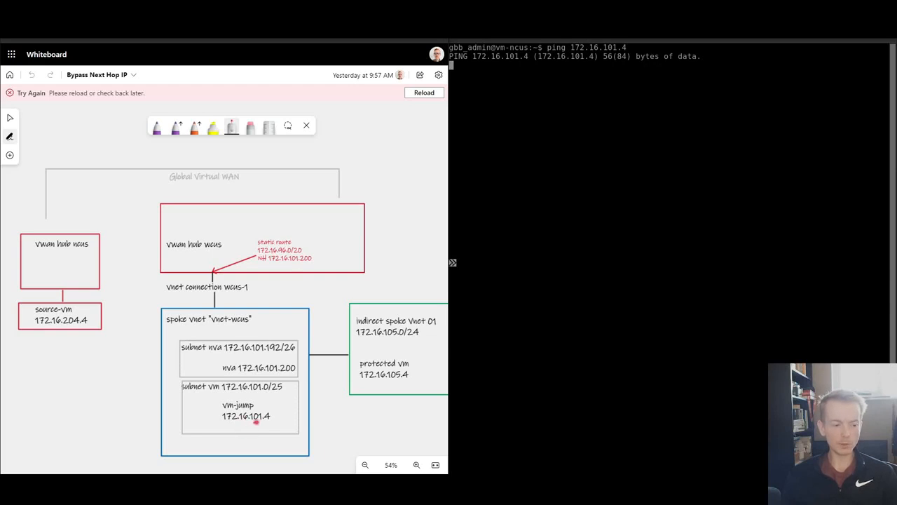
{"action": "mouse_move", "coordinate": [272, 421]}
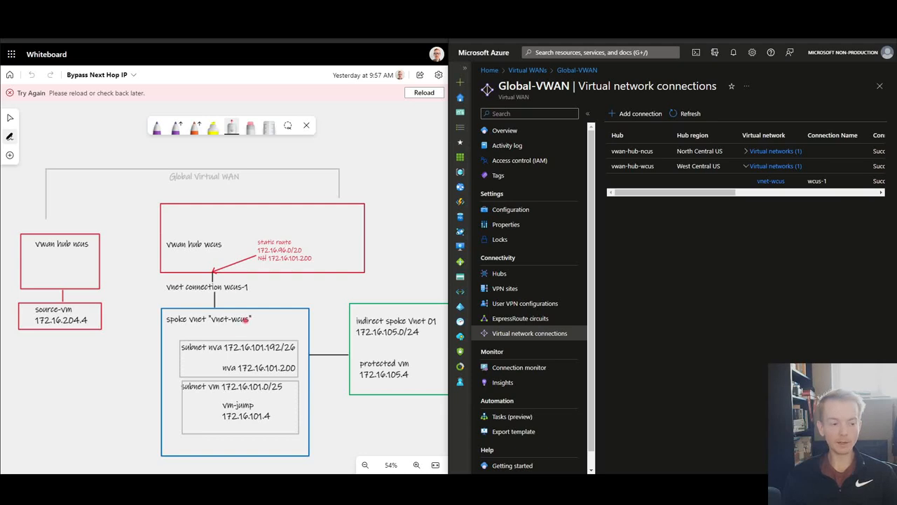
{"action": "mouse_move", "coordinate": [338, 298]}
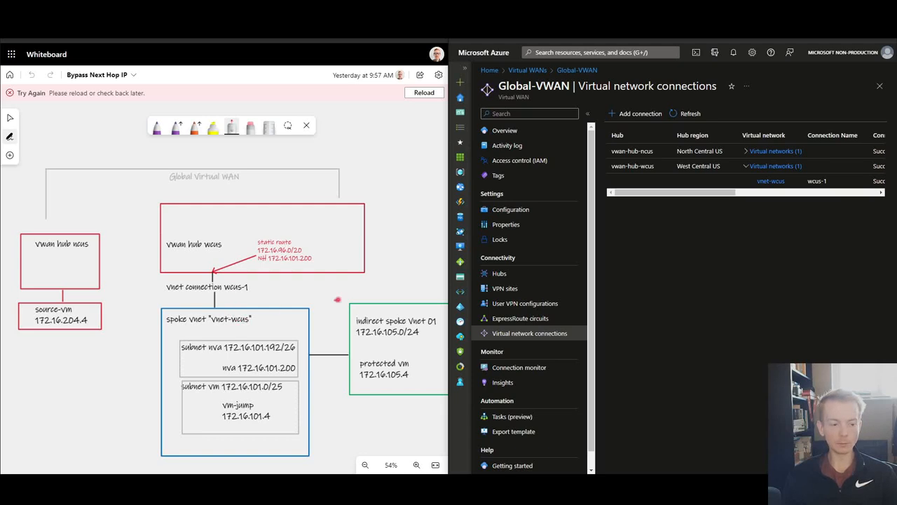
Step: Open the vnet-wcus connection's edit pane and select its 172.16.101.200 next hop IP
{"action": "left_click", "coordinate": [771, 181]}
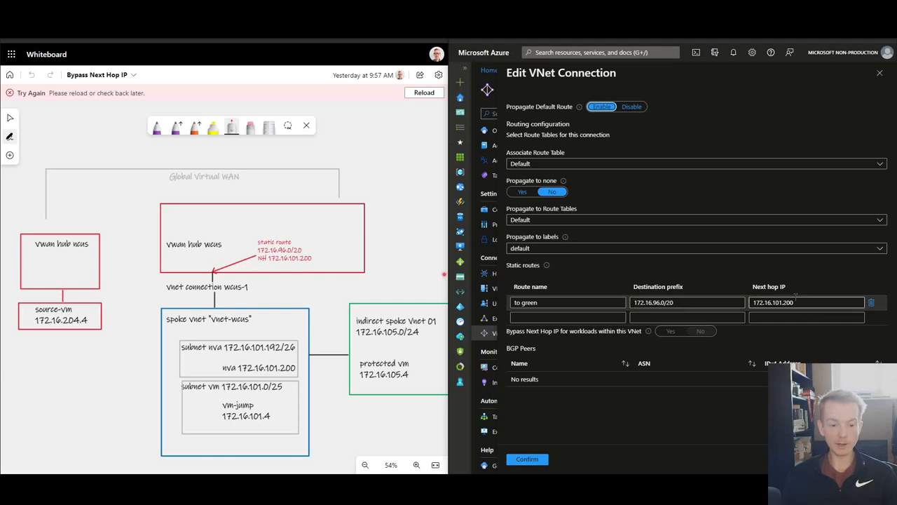
{"action": "triple_click", "coordinate": [808, 303]}
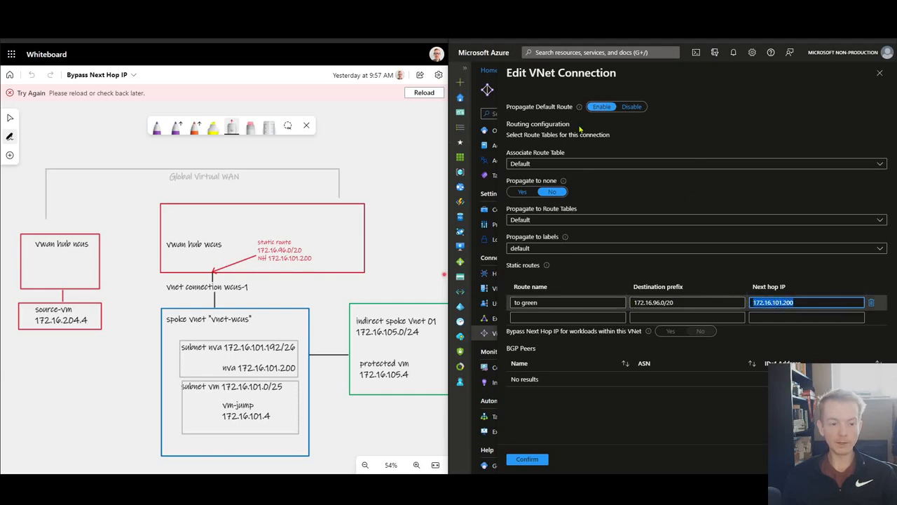
{"action": "mouse_move", "coordinate": [687, 258]}
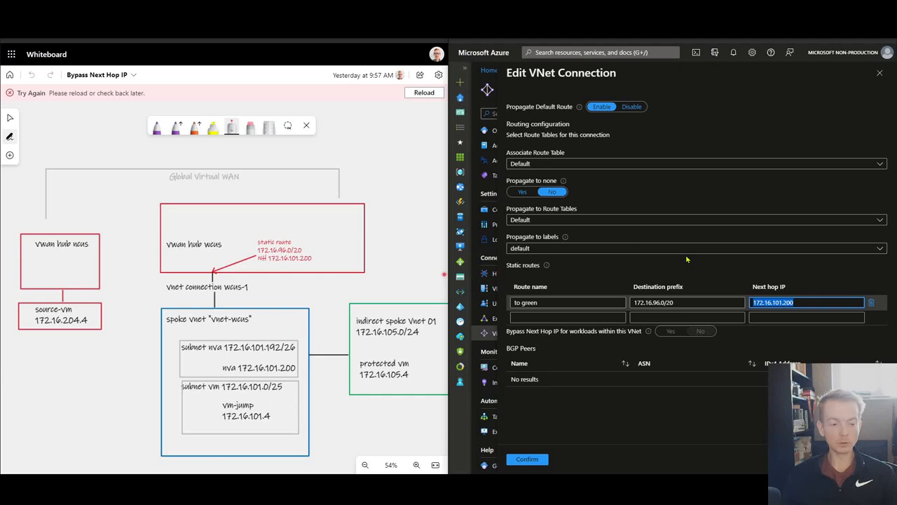
{"action": "mouse_move", "coordinate": [681, 254]}
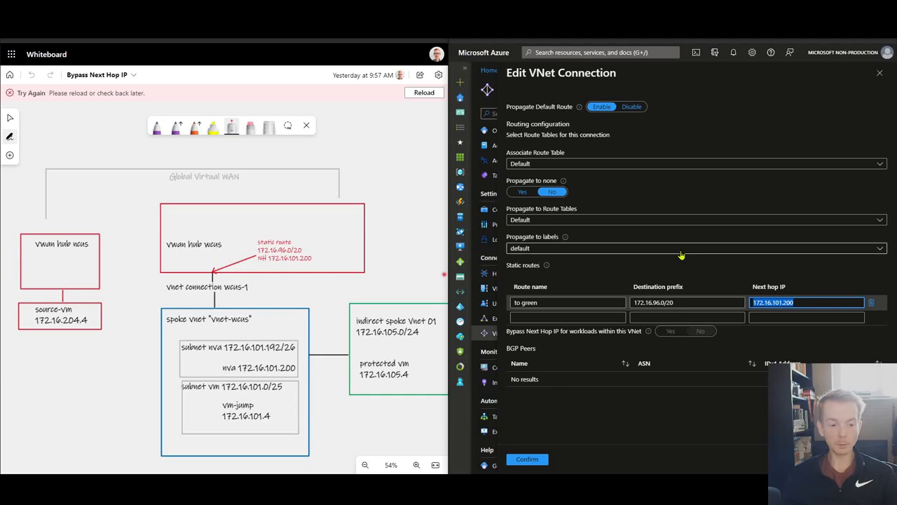
{"action": "mouse_move", "coordinate": [621, 331]}
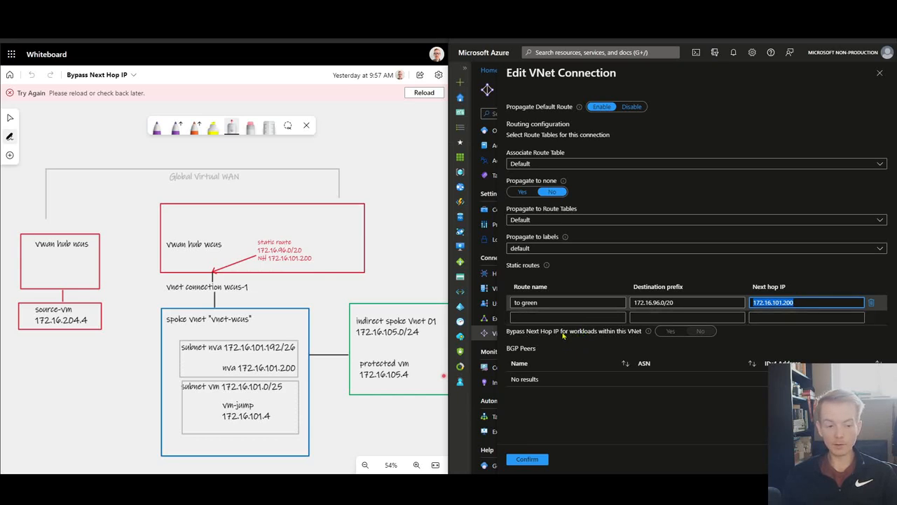
{"action": "mouse_move", "coordinate": [633, 334]}
{"action": "type", "text": "wcus"}
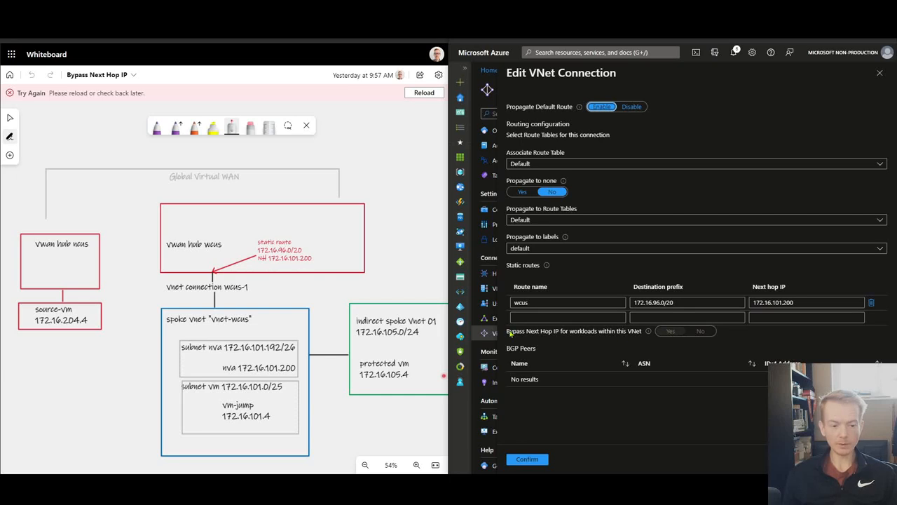
{"action": "mouse_move", "coordinate": [558, 336]}
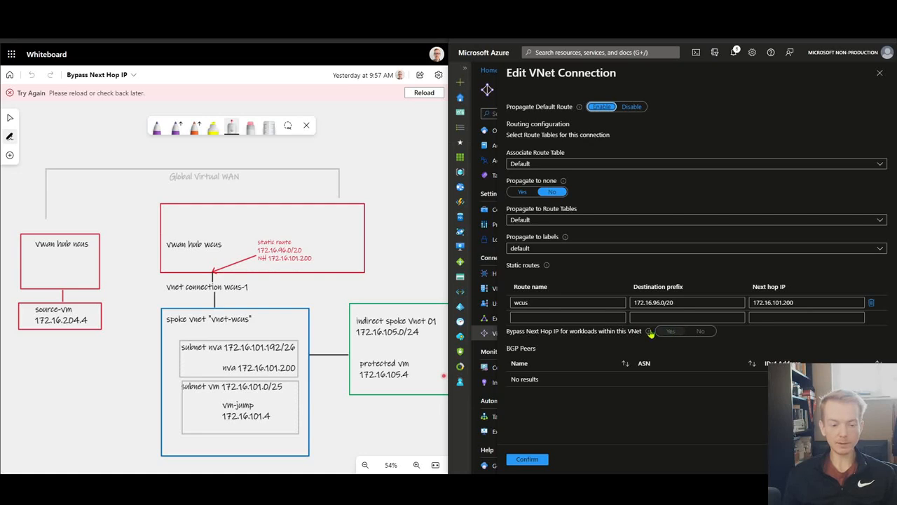
{"action": "mouse_move", "coordinate": [650, 331]}
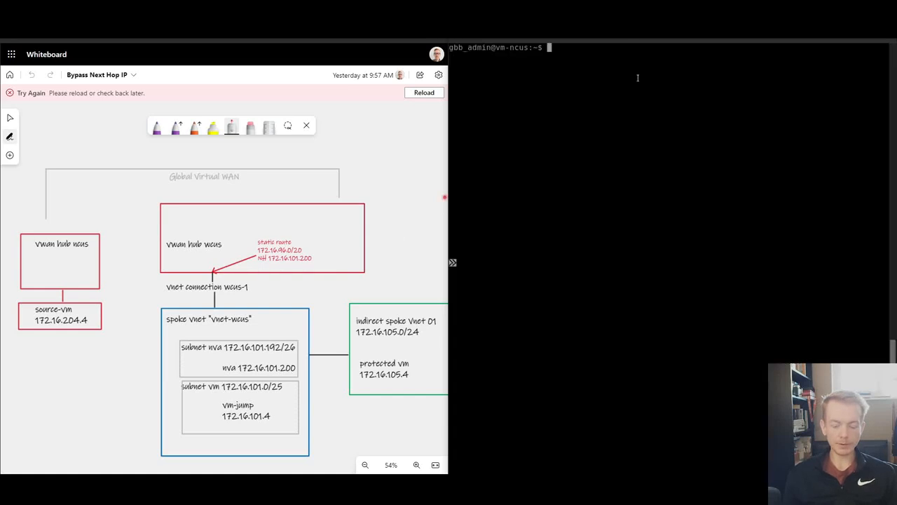
Step: Ping 172.16.101.4 from the terminal and extend the purple whiteboard path down to vm-jump
{"action": "type", "text": "ping 172.16.101.4"}
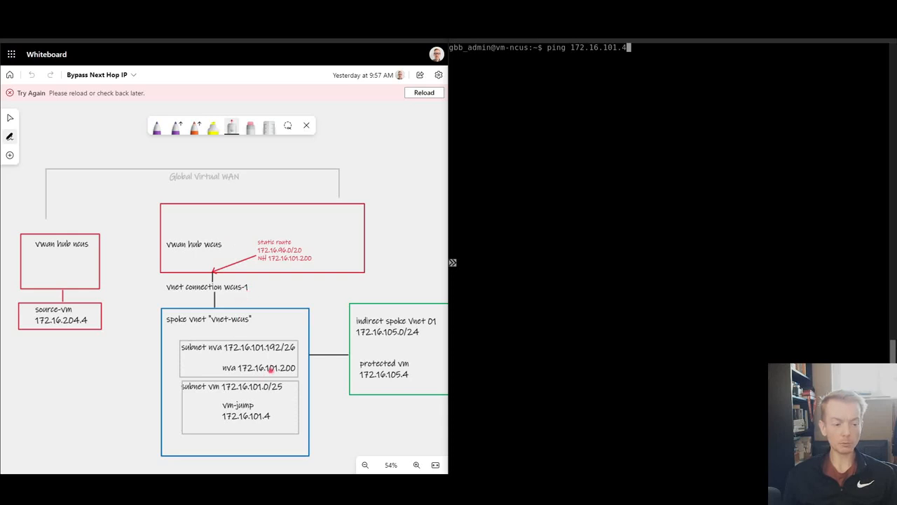
{"action": "mouse_move", "coordinate": [288, 245]}
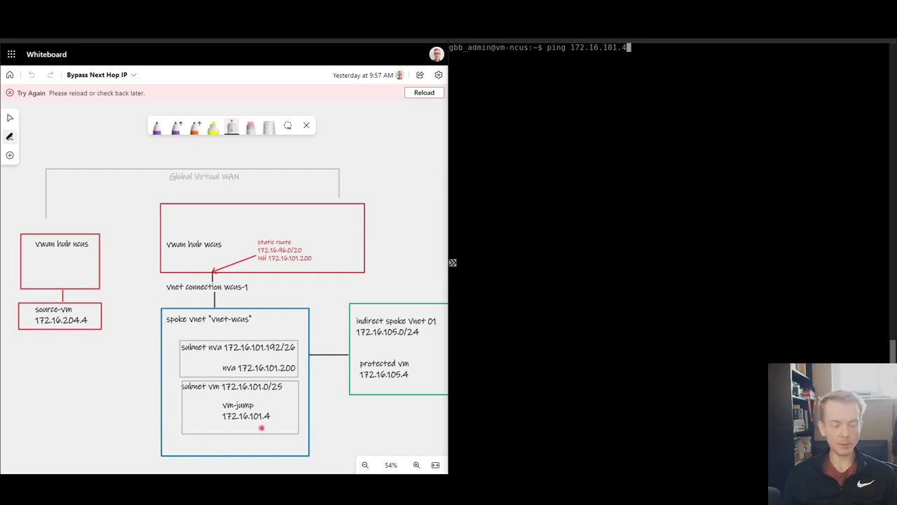
{"action": "mouse_move", "coordinate": [265, 288]}
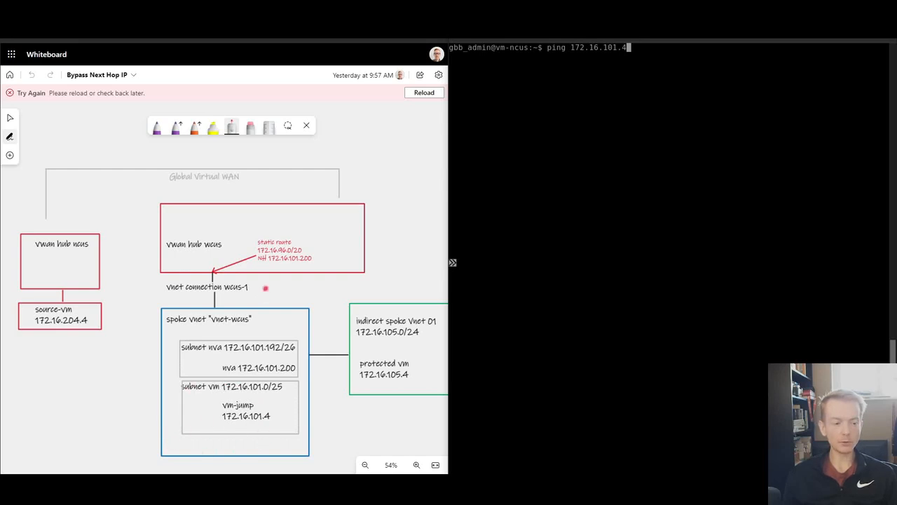
{"action": "mouse_move", "coordinate": [251, 237]}
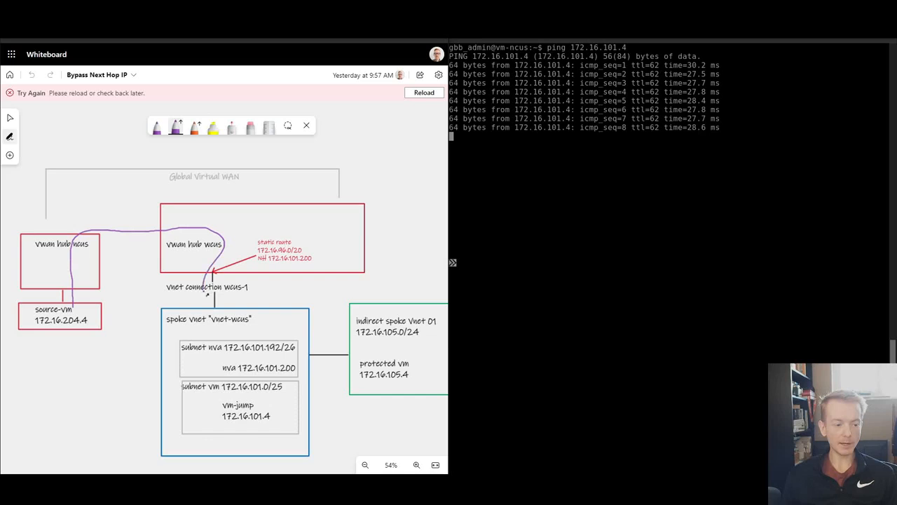
{"action": "left_click_drag", "start_coordinate": [210, 287], "coordinate": [175, 417]}
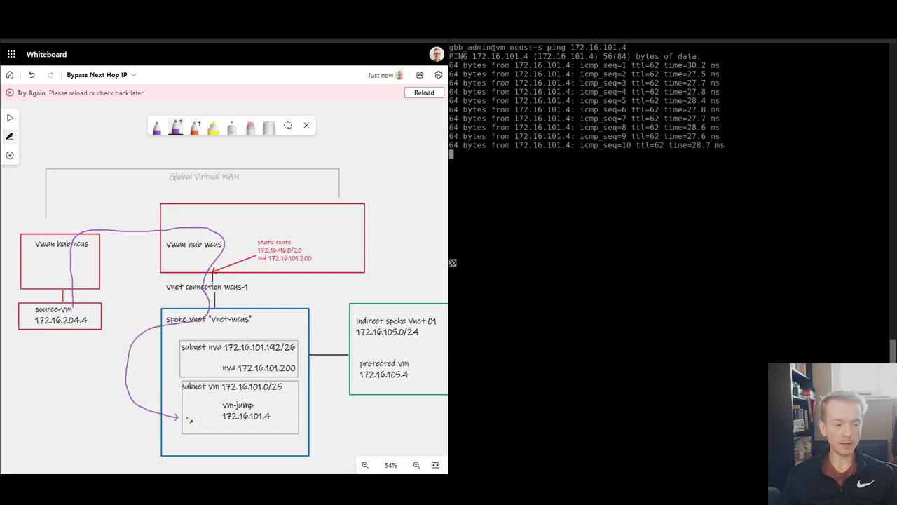